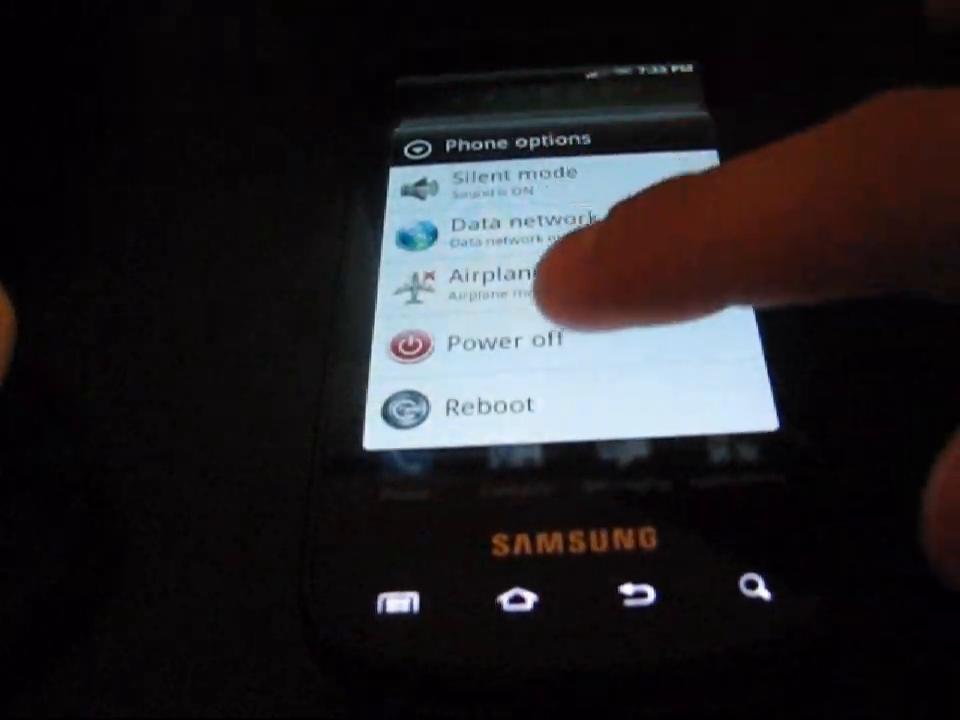
# Choose Power off from the Epic Touch phone options menu.
pyautogui.click(502, 340)
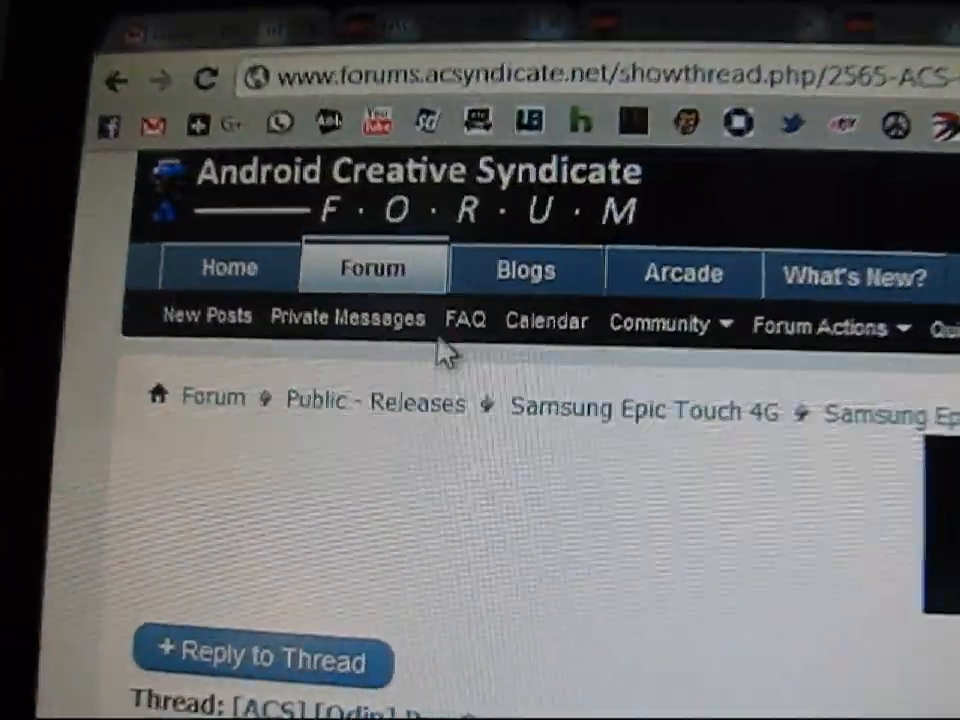
pyautogui.scroll(-3)
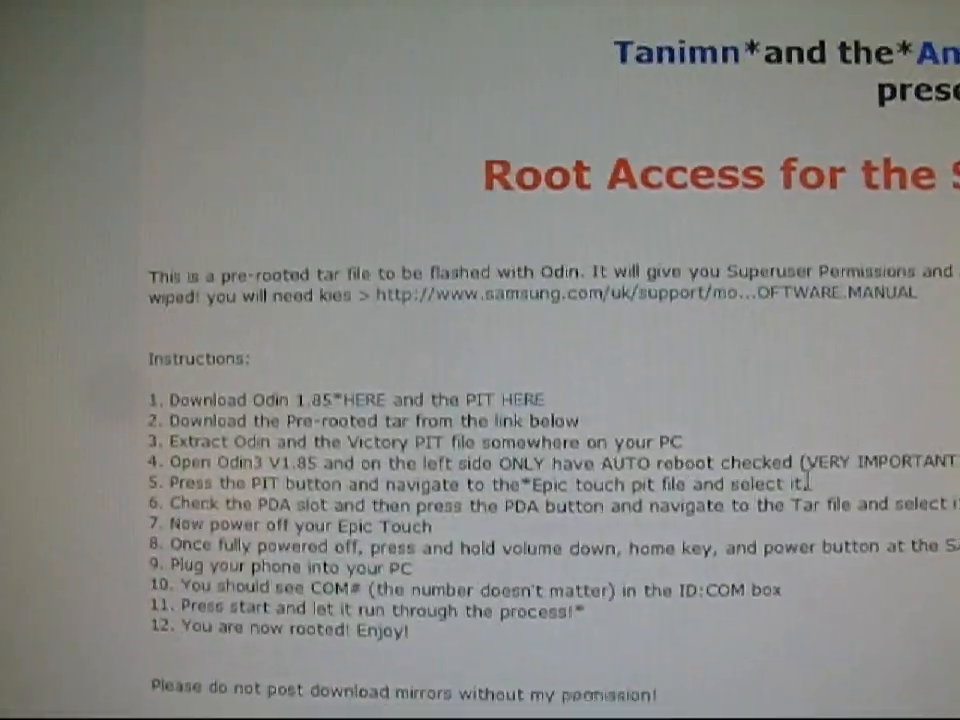
pyautogui.scroll(-3)
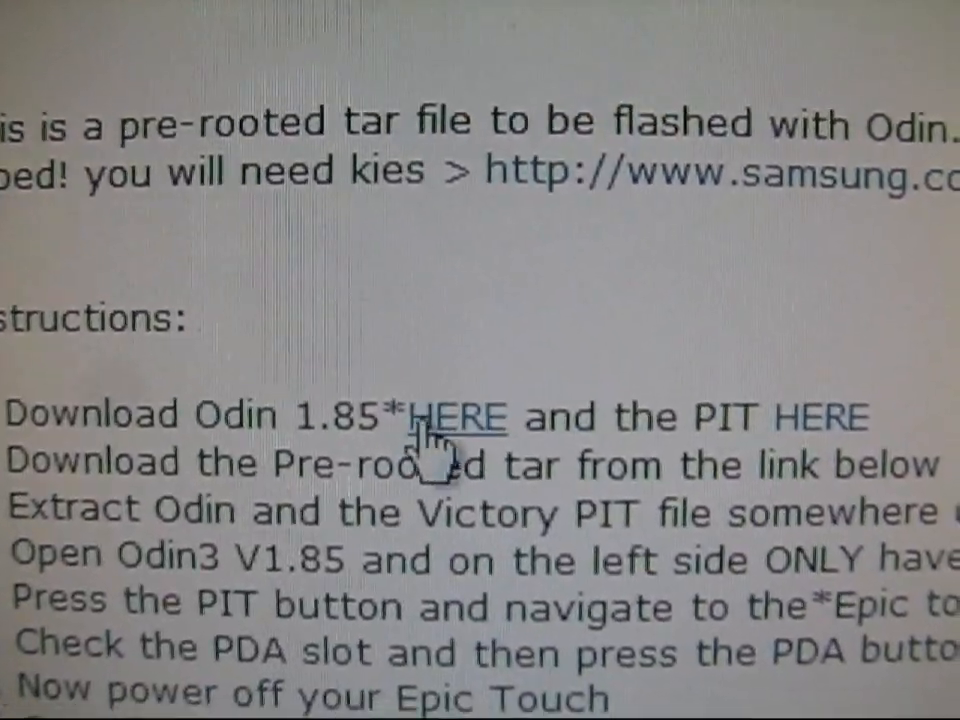
pyautogui.scroll(-3)
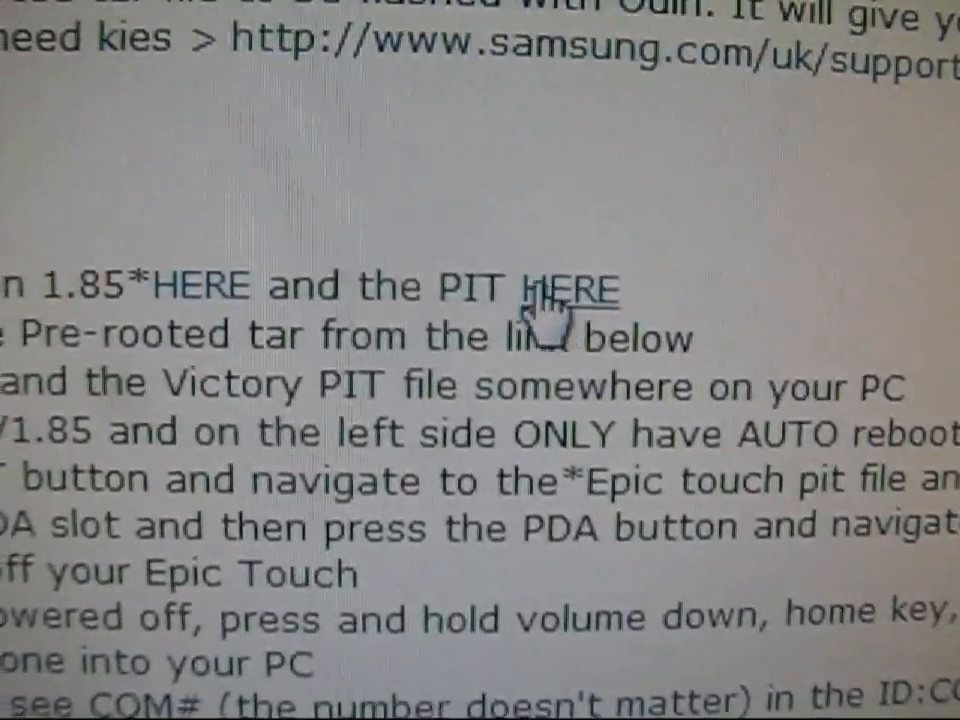
pyautogui.scroll(-3)
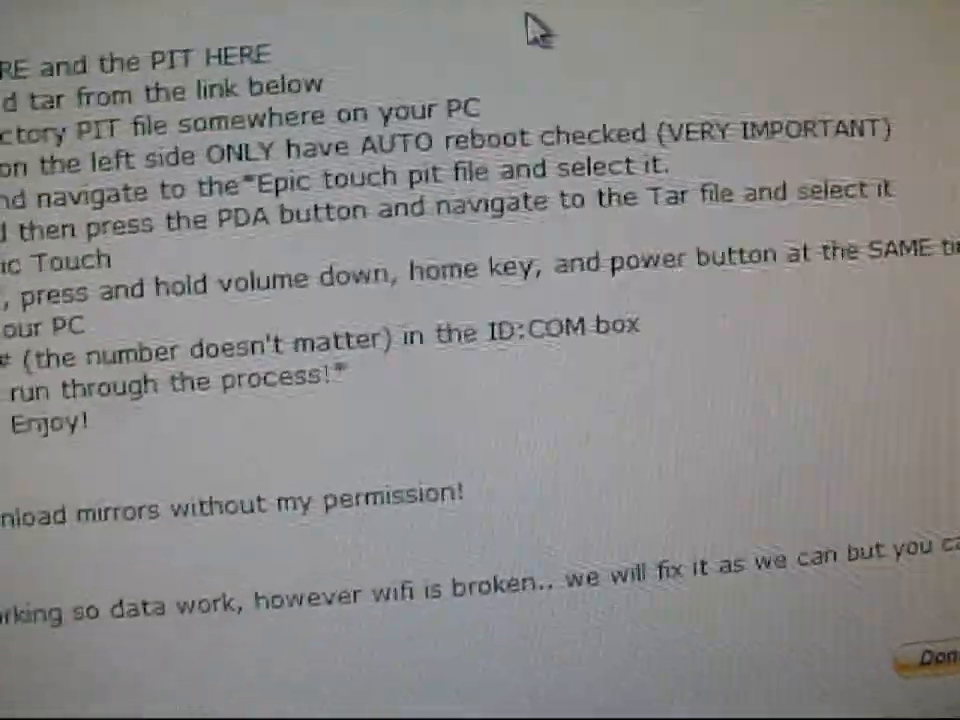
pyautogui.scroll(-3)
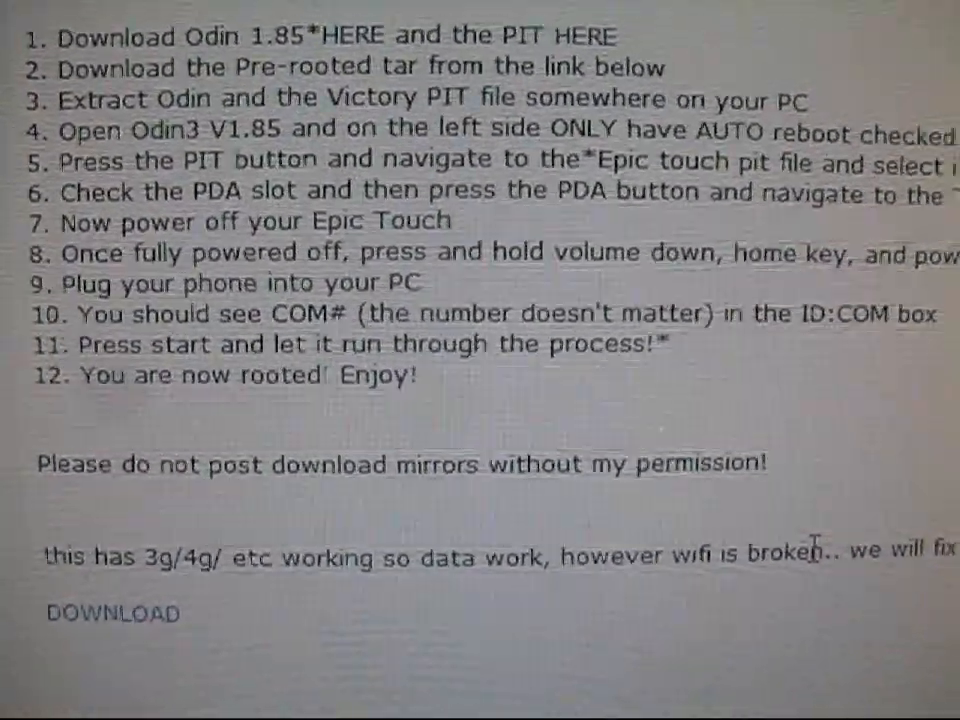
pyautogui.scroll(-3)
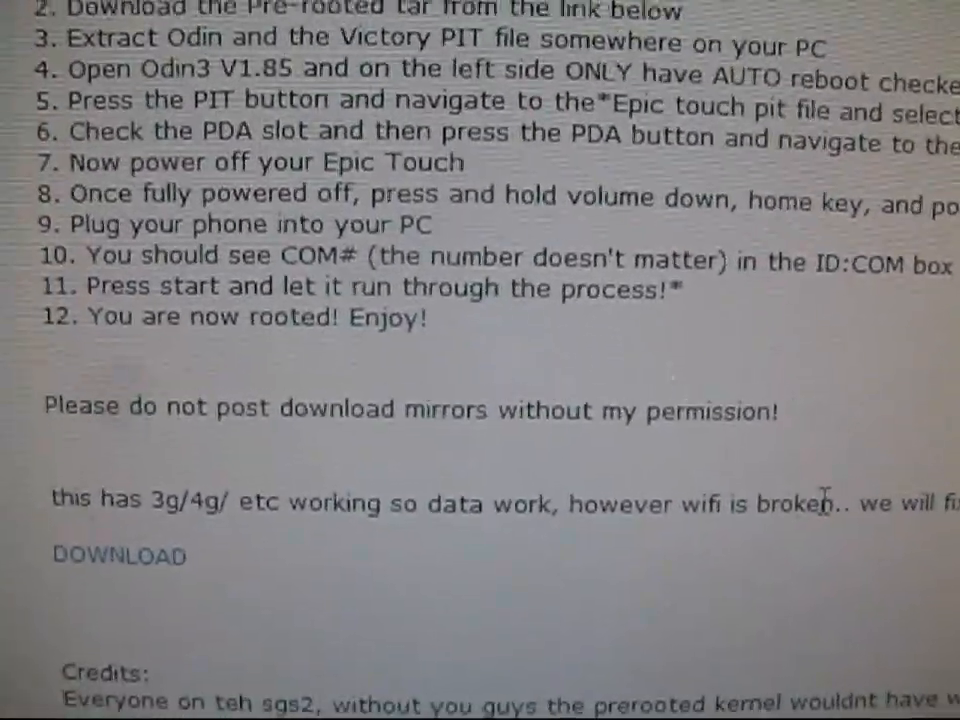
pyautogui.scroll(-3)
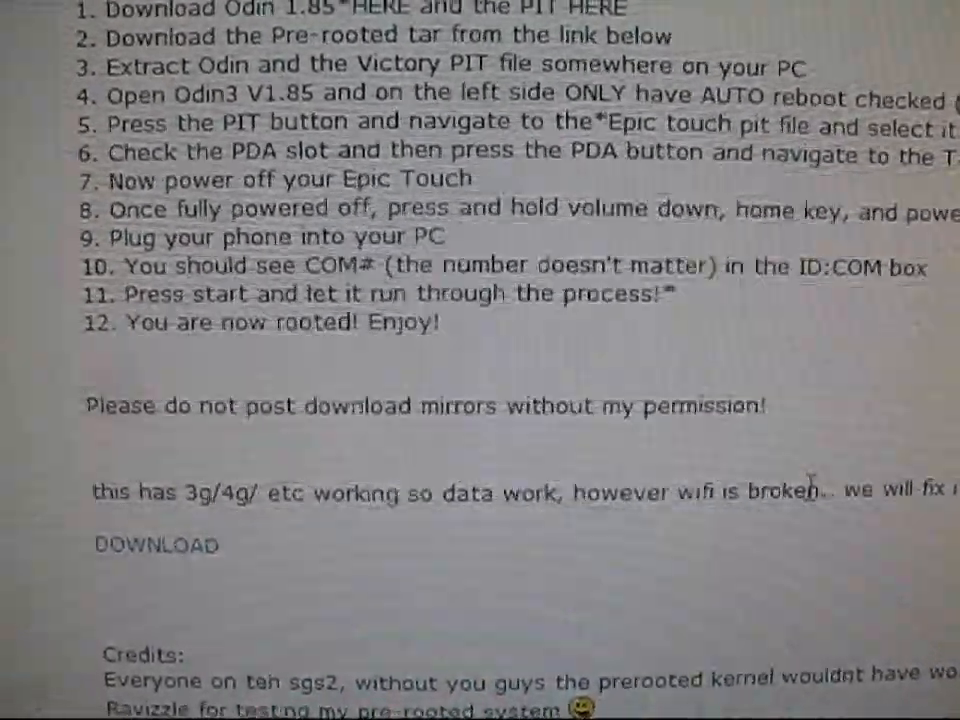
pyautogui.scroll(-3)
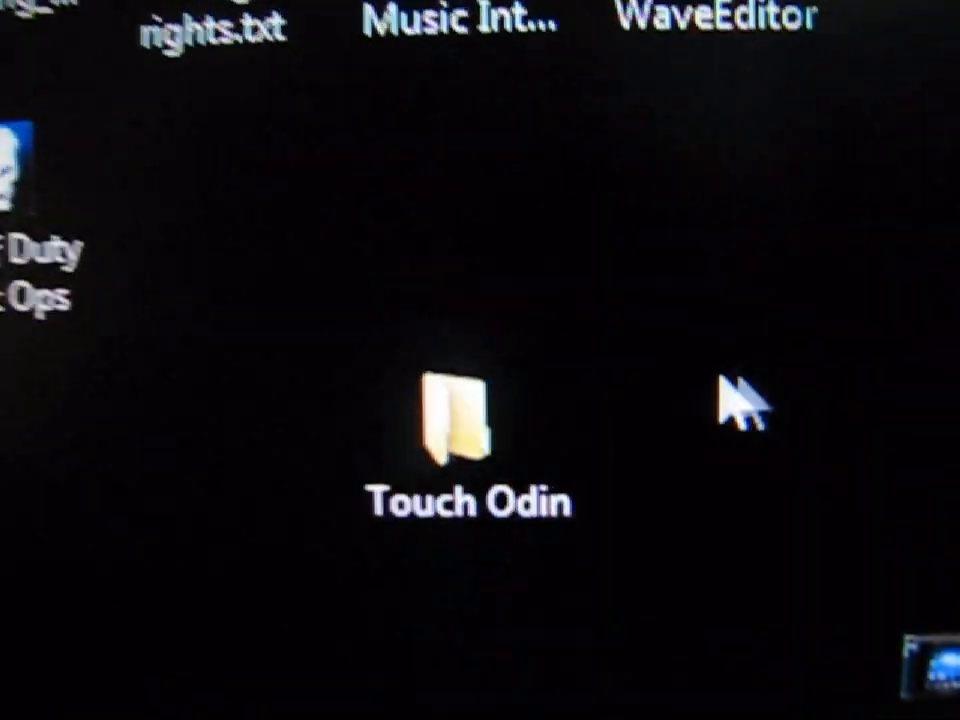
# Open the Touch Odin desktop folder and select the Odin3 v1.85 executable.
pyautogui.click(462, 420)
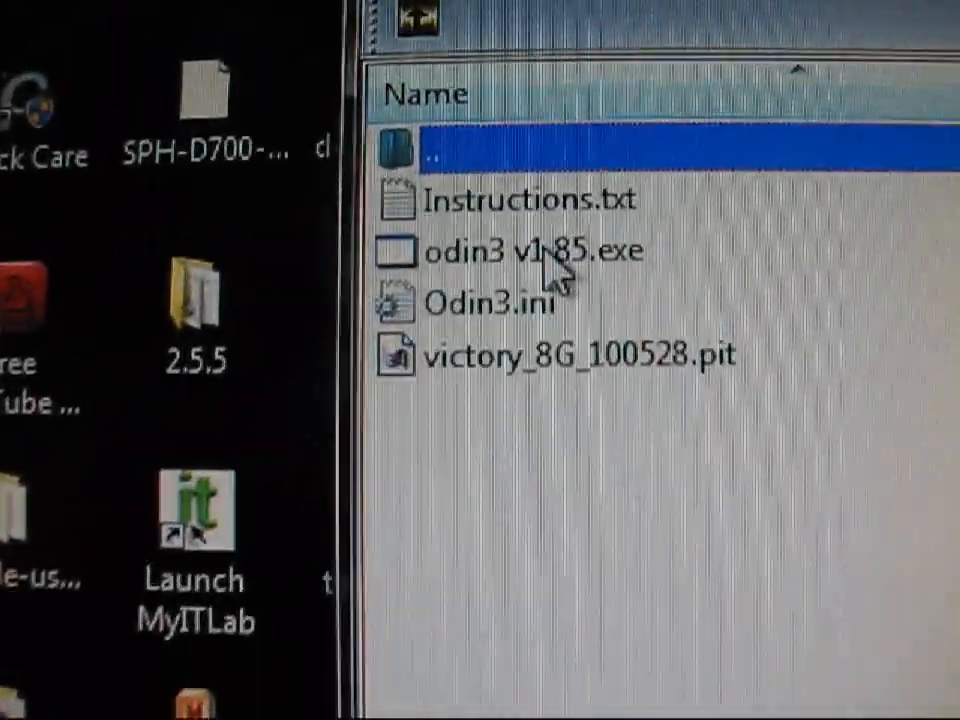
pyautogui.click(500, 250)
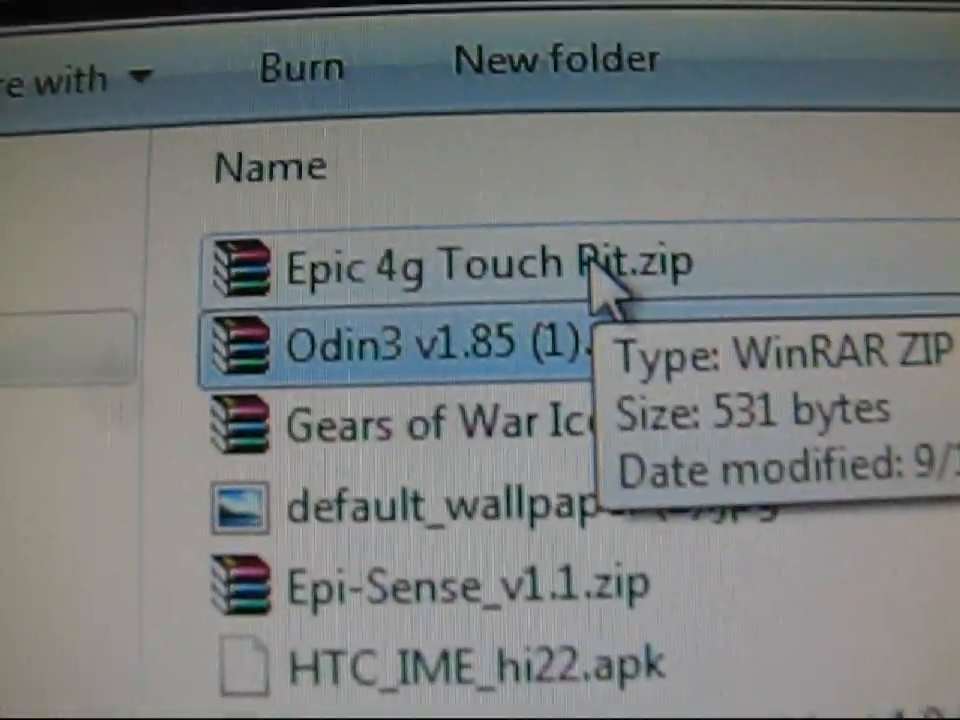
# Open Epic 4g Touch Pit.zip in WinRAR to extract its PIT file.
pyautogui.doubleClick(420, 345)
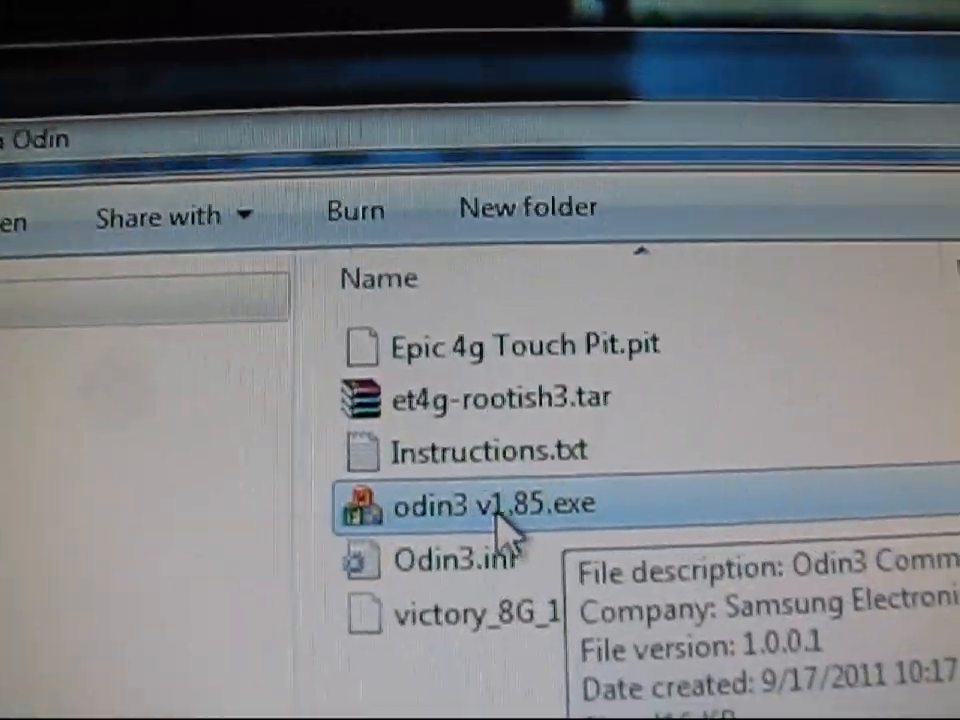
# Launch odin3 v1.85.exe from the Touch Odin folder.
pyautogui.doubleClick(467, 503)
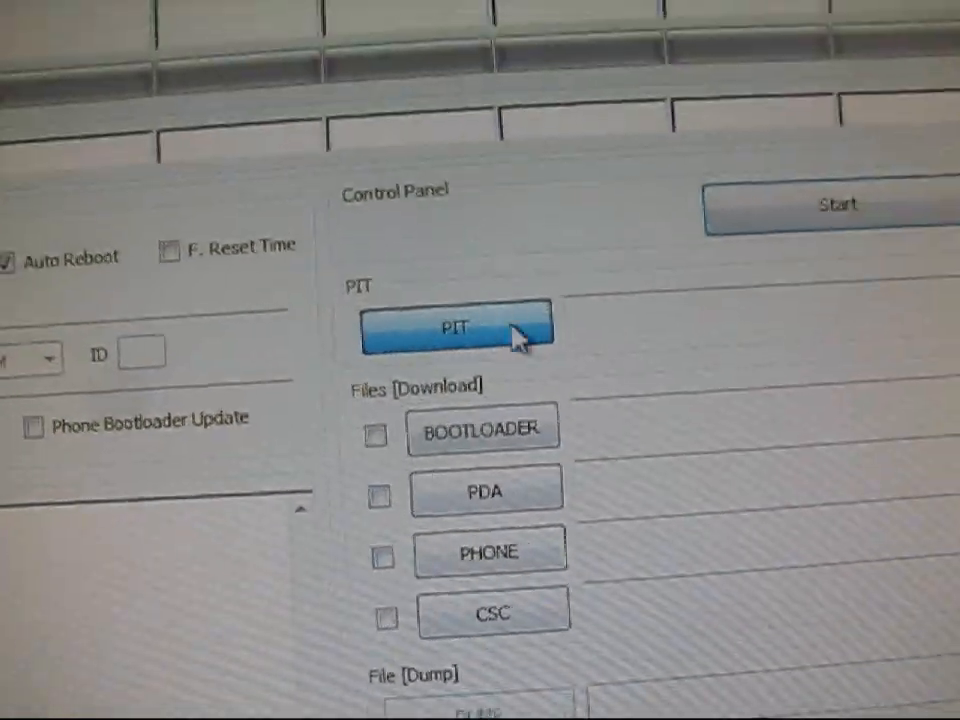
# Load Epic 4g Touch Pit.pit as PIT and et4g-rootish3.tar into PDA.
pyautogui.click(456, 328)
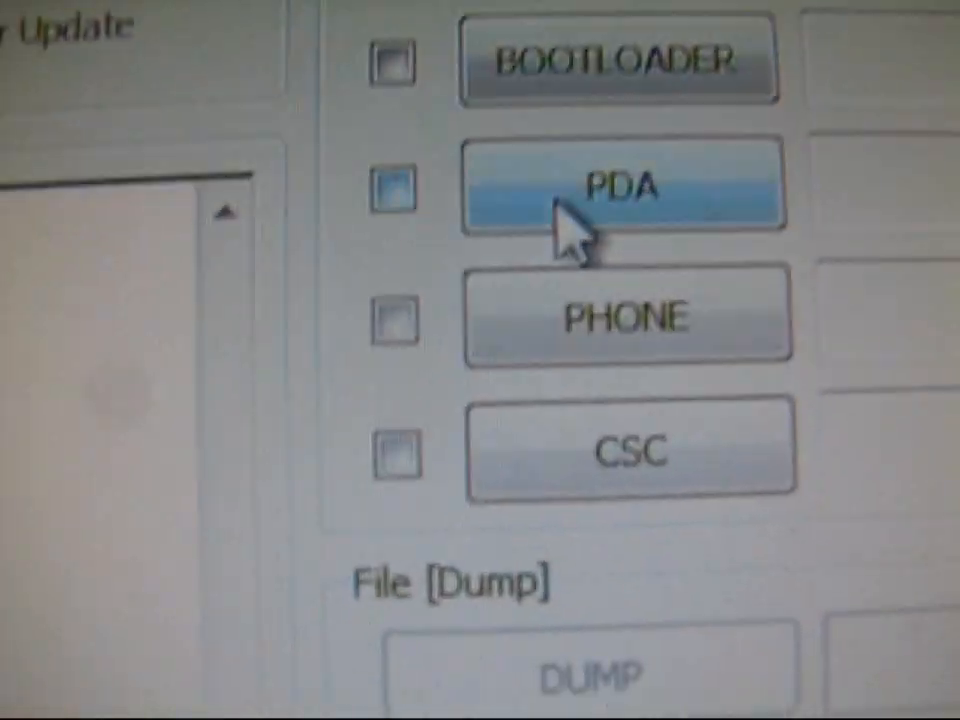
pyautogui.click(393, 188)
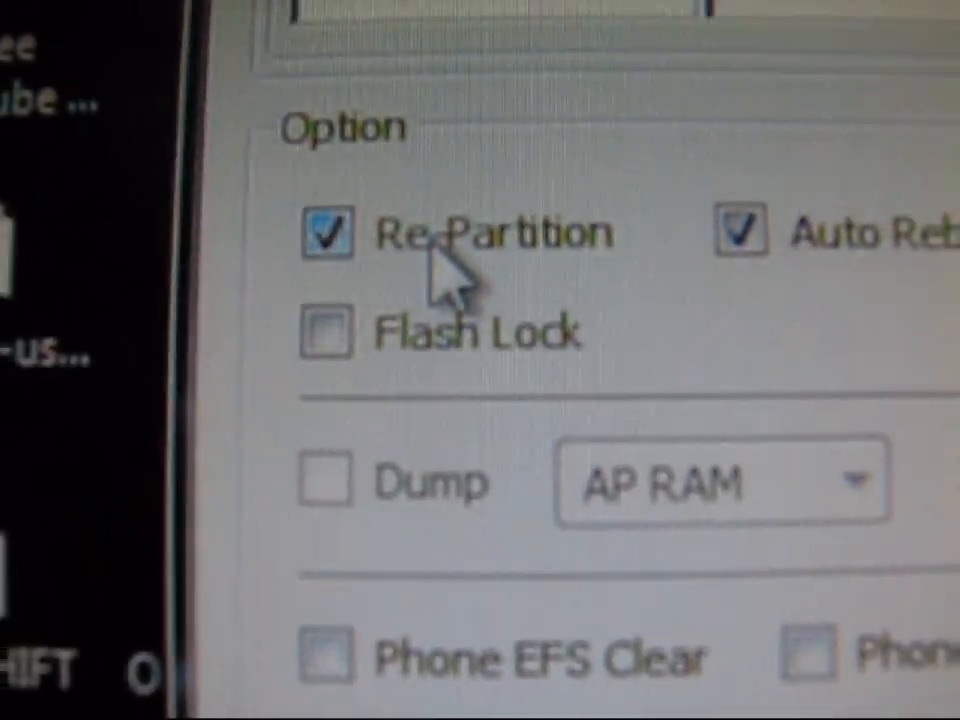
# Uncheck Re-Partition in the Option panel, keeping Auto Reboot checked.
pyautogui.click(325, 233)
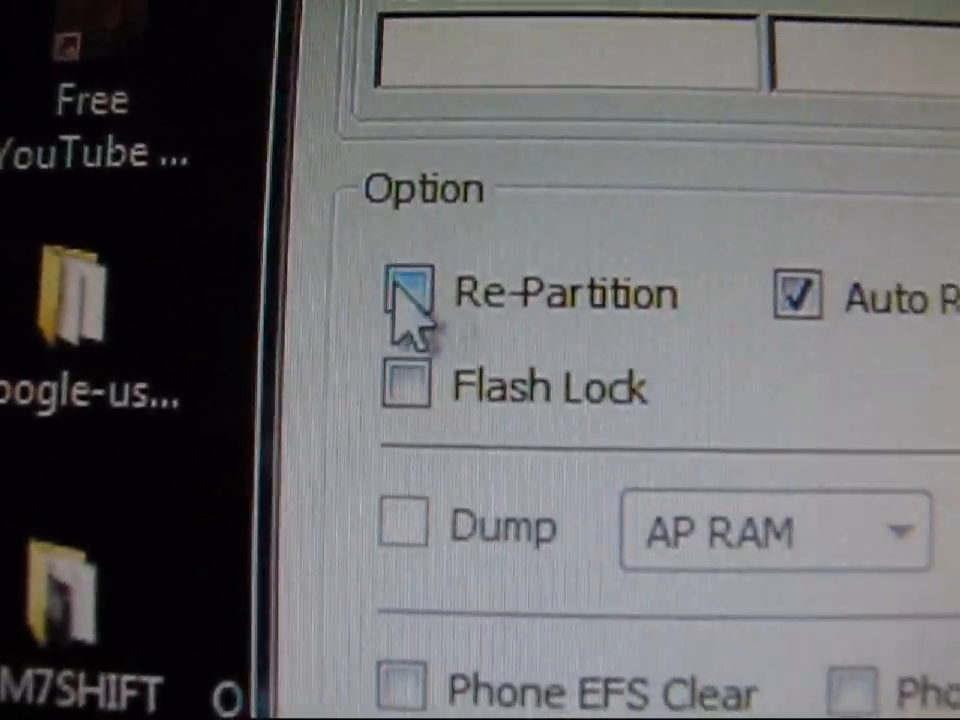